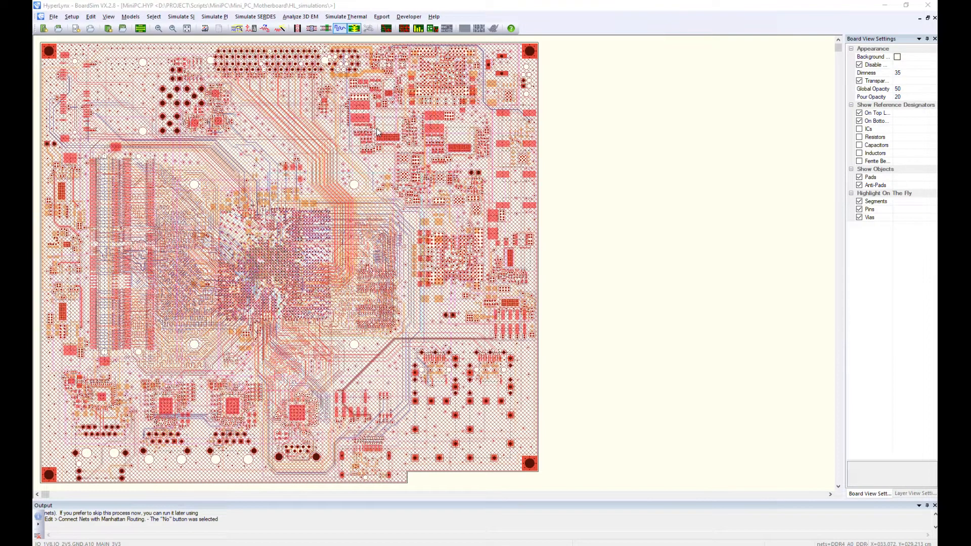
Launch the General Batch Wizard from the Simulate SI menu.
{"action": "left_click", "coordinate": [181, 17]}
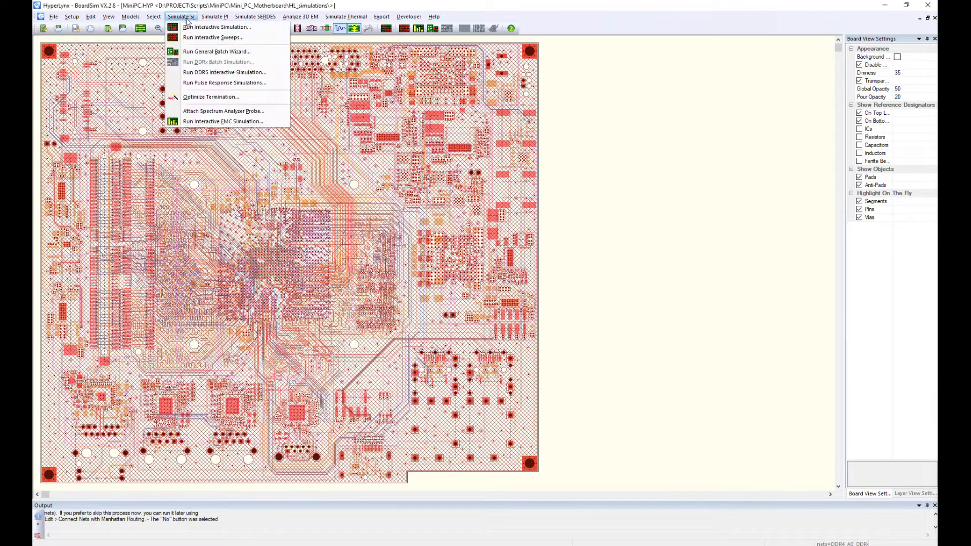
{"action": "left_click", "coordinate": [216, 52]}
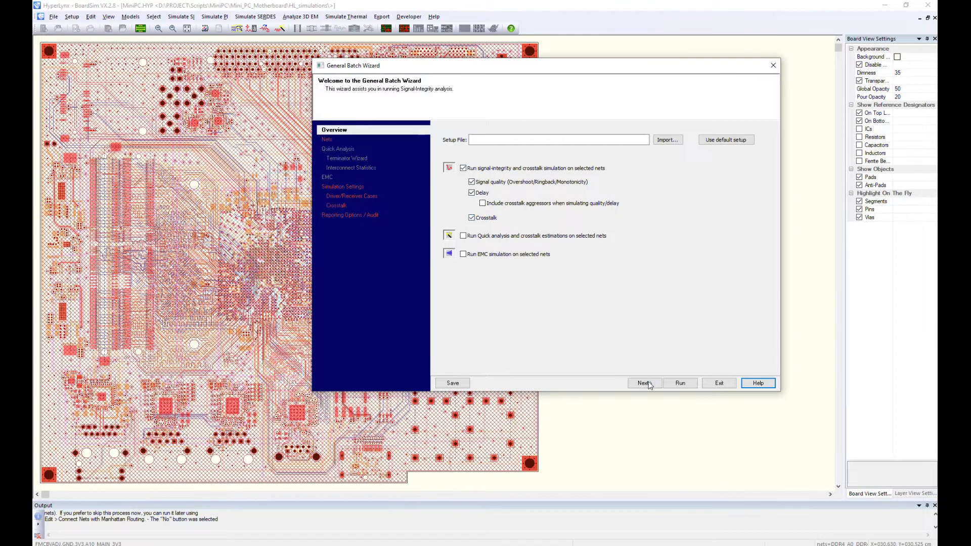
Filter available nets by ddr4* and move all 75 DDR4 nets into Nets for analysis.
{"action": "left_click", "coordinate": [644, 383]}
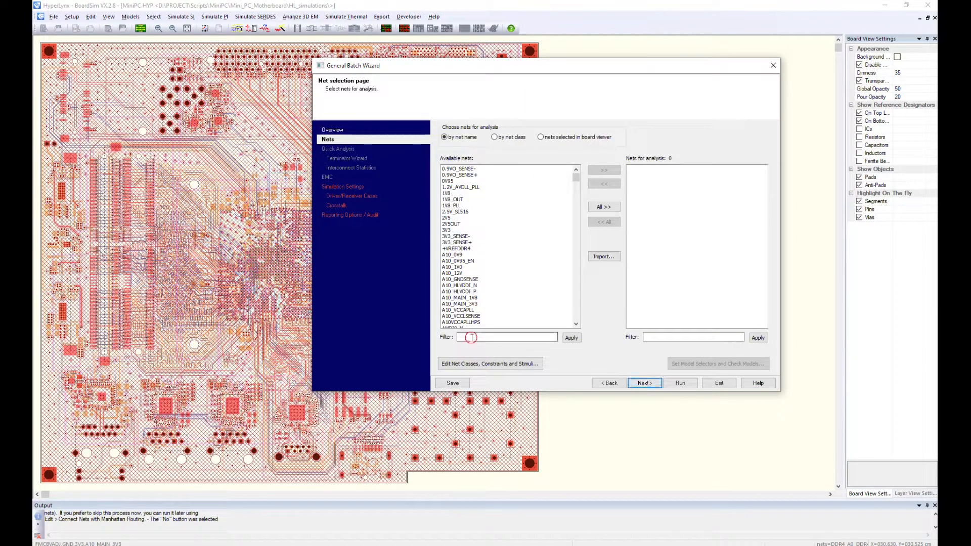
{"action": "type", "text": "ddr4*"}
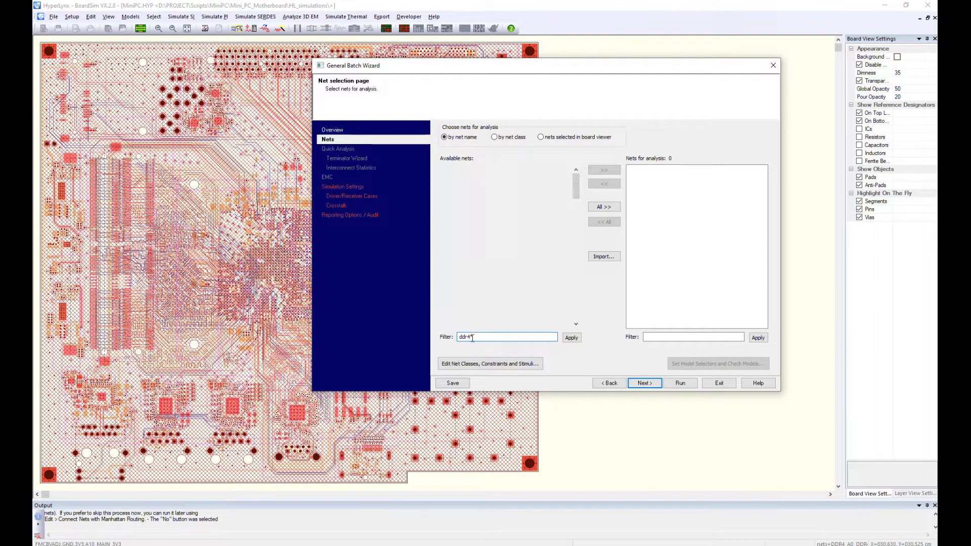
{"action": "left_click", "coordinate": [571, 338]}
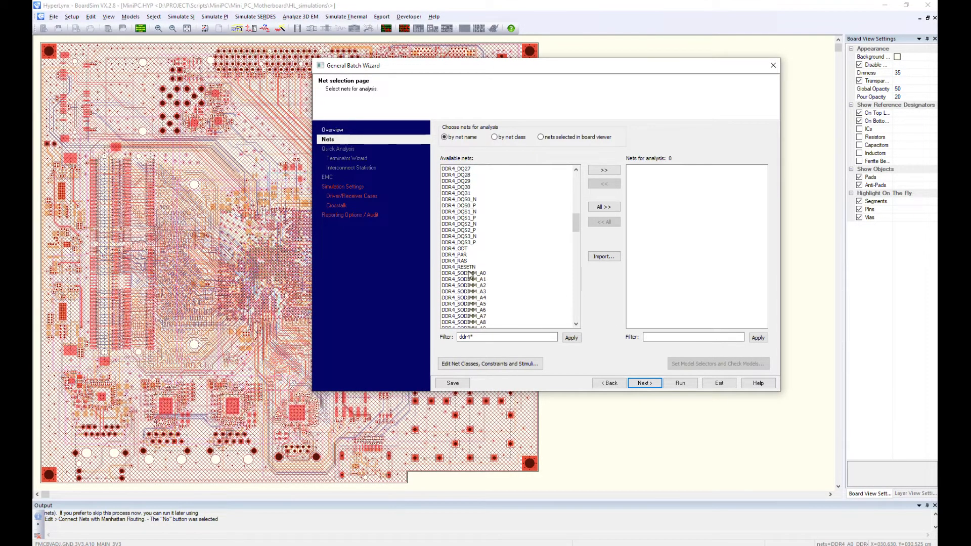
{"action": "left_click", "coordinate": [603, 170]}
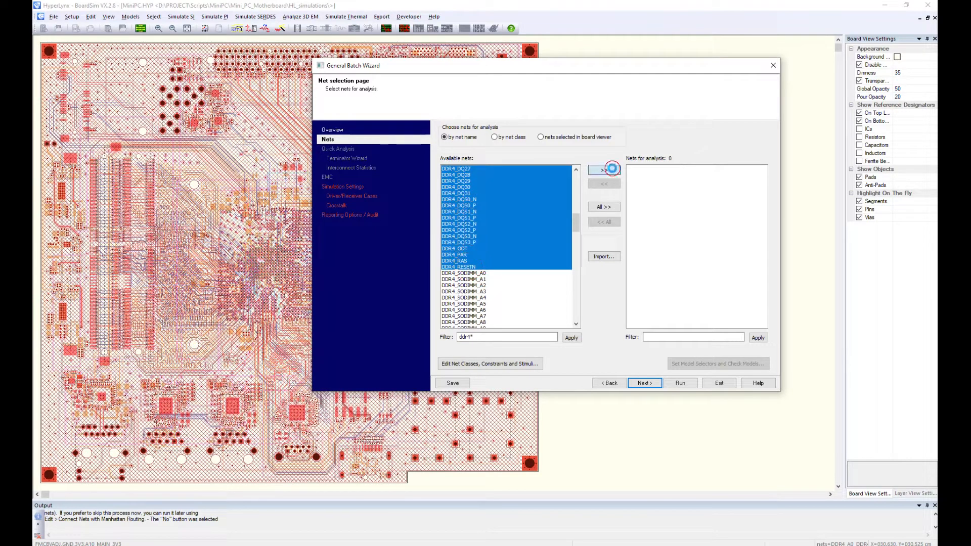
{"action": "left_click", "coordinate": [603, 170]}
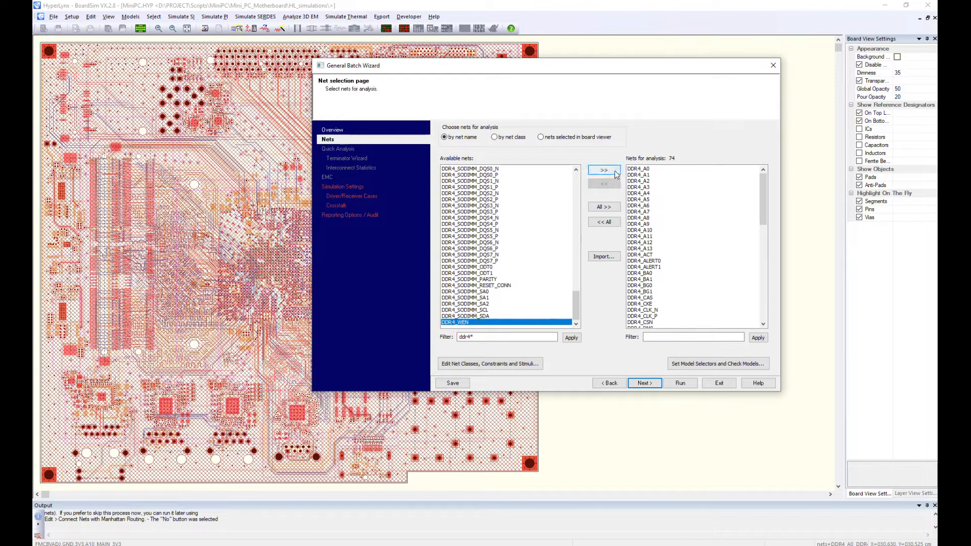
{"action": "left_click", "coordinate": [603, 170]}
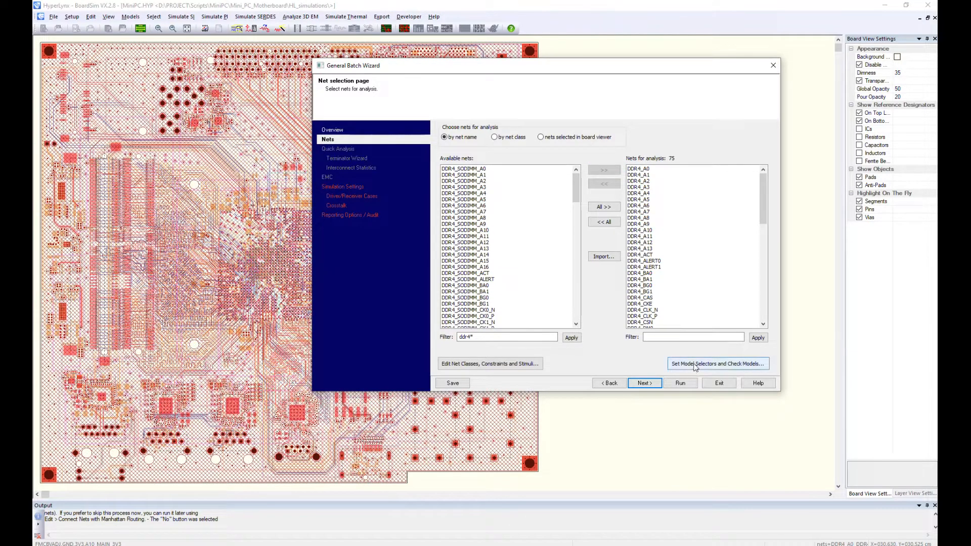
In Manage Assigned Models, filter the pin list to U1.*.
{"action": "left_click", "coordinate": [717, 363]}
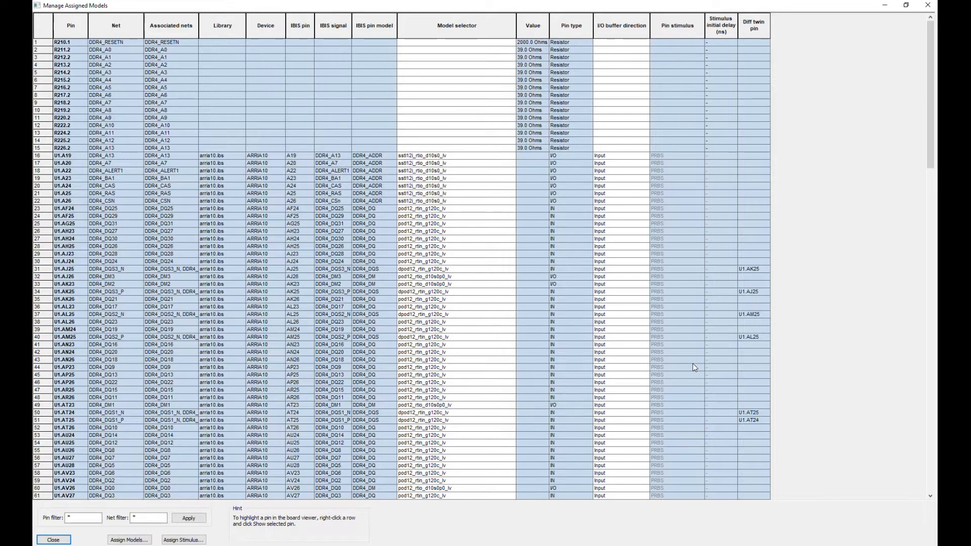
{"action": "left_click", "coordinate": [84, 518]}
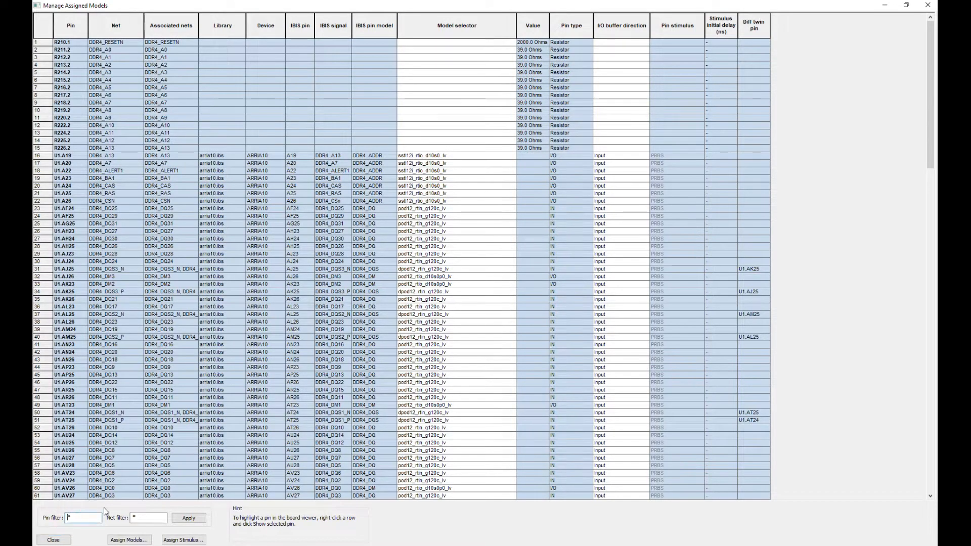
{"action": "type", "text": "U1"}
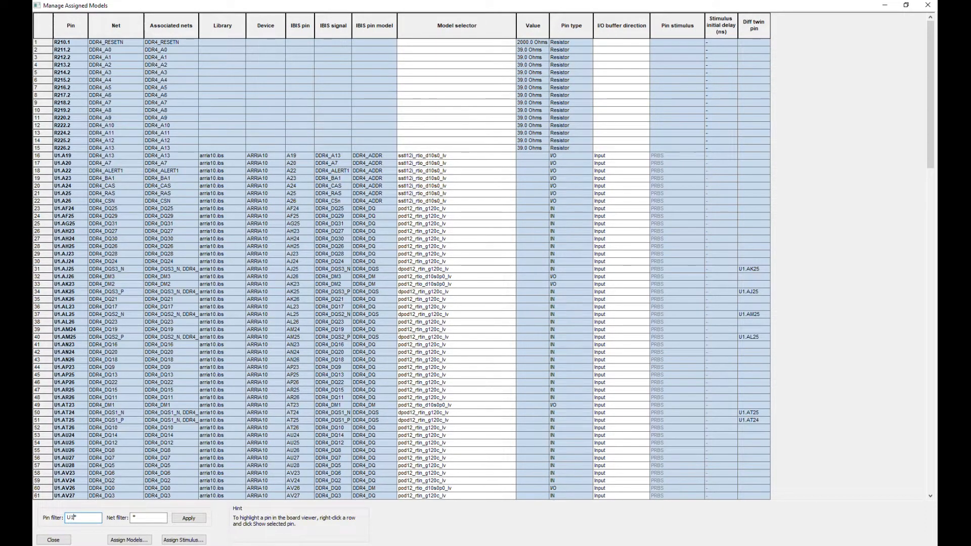
{"action": "type", "text": ">"}
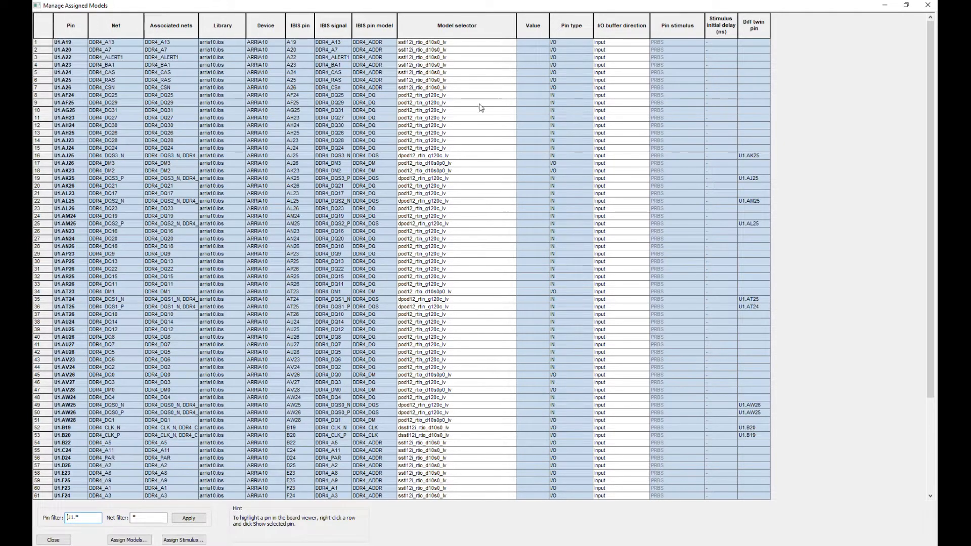
{"action": "mouse_move", "coordinate": [514, 45]}
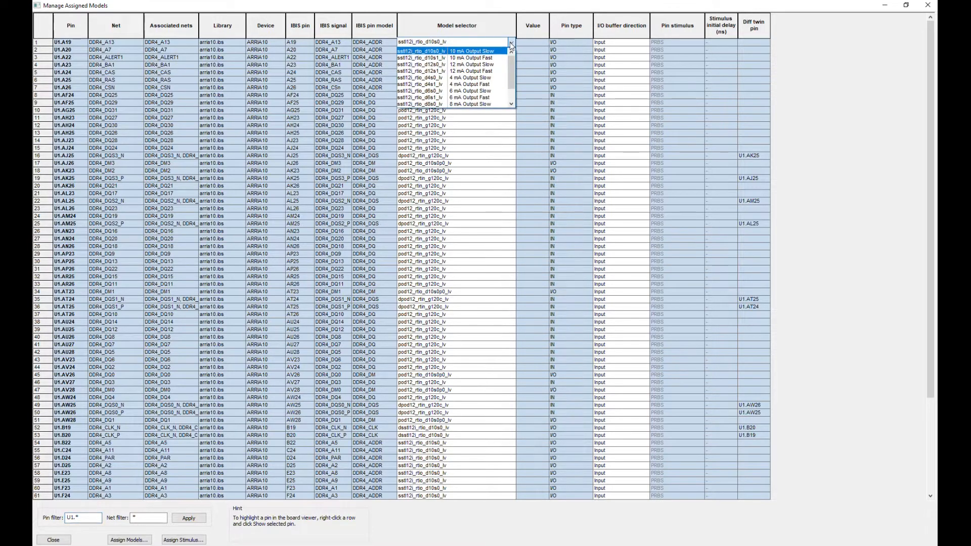
Assign new IBIS models to U1's address pin and output-fast models to its DQ and DQS pins.
{"action": "left_click", "coordinate": [471, 57]}
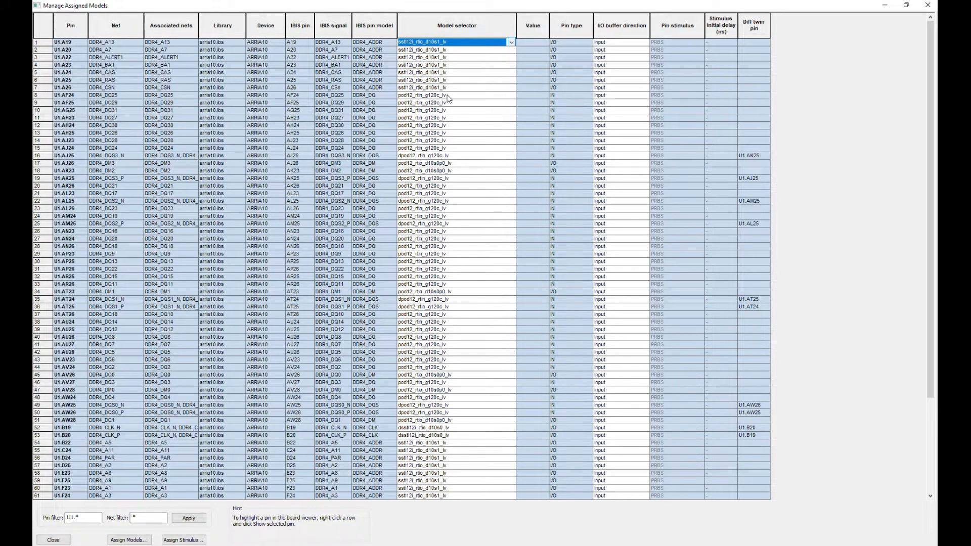
{"action": "left_click", "coordinate": [510, 95]}
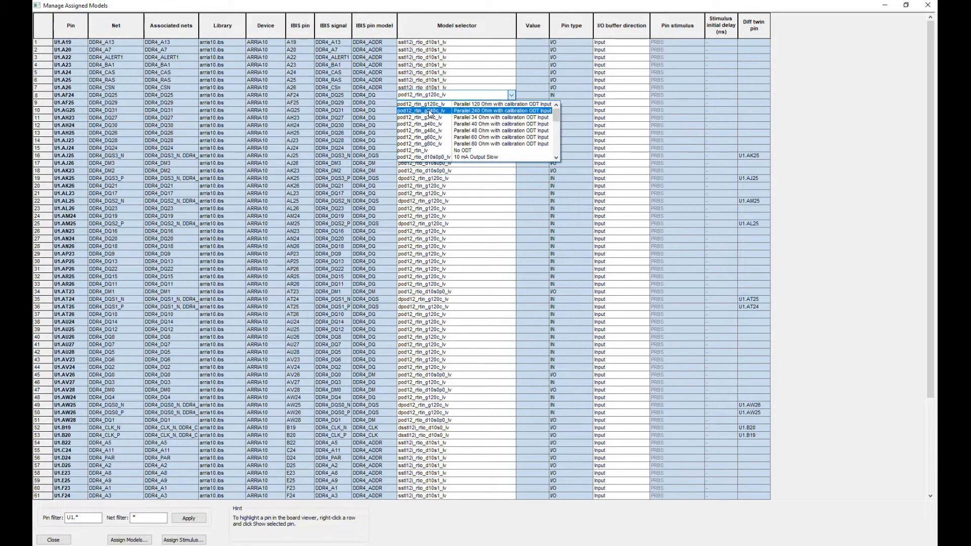
{"action": "scroll", "scroll_direction": "down", "scroll_amount": 3}
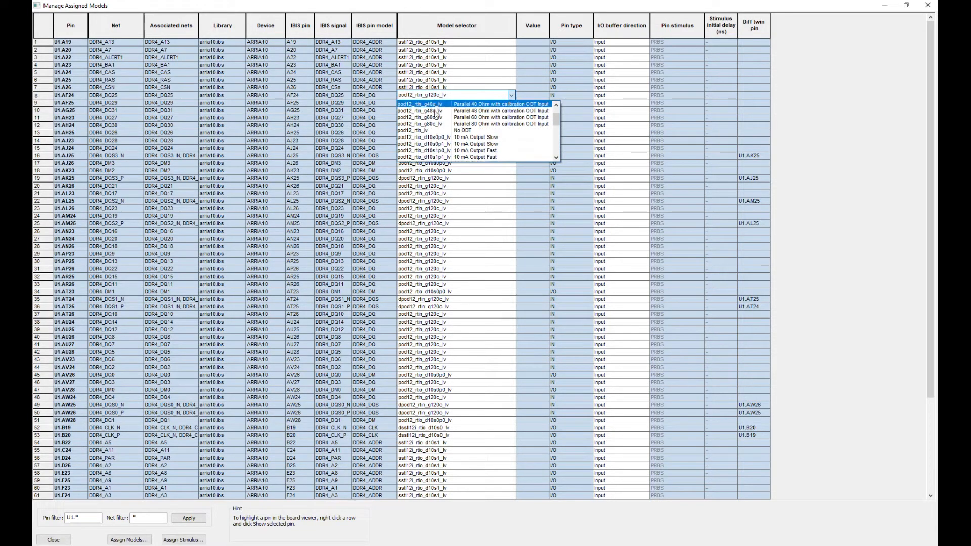
{"action": "mouse_move", "coordinate": [434, 151]}
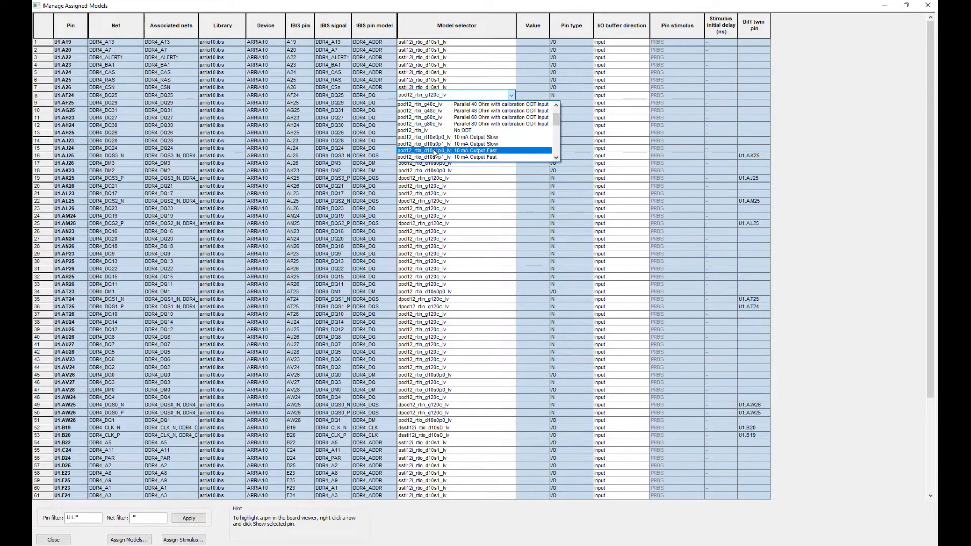
{"action": "left_click", "coordinate": [461, 151]}
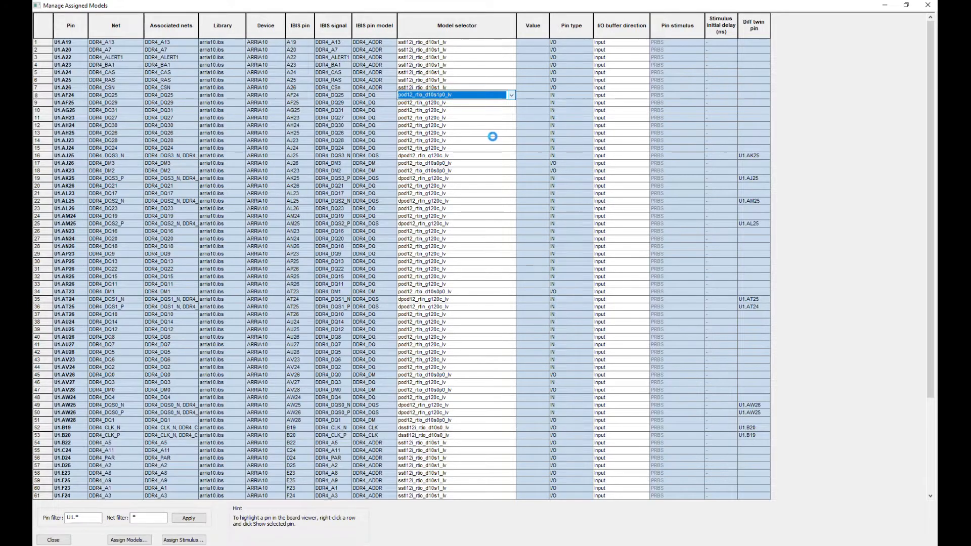
{"action": "left_click", "coordinate": [512, 162]}
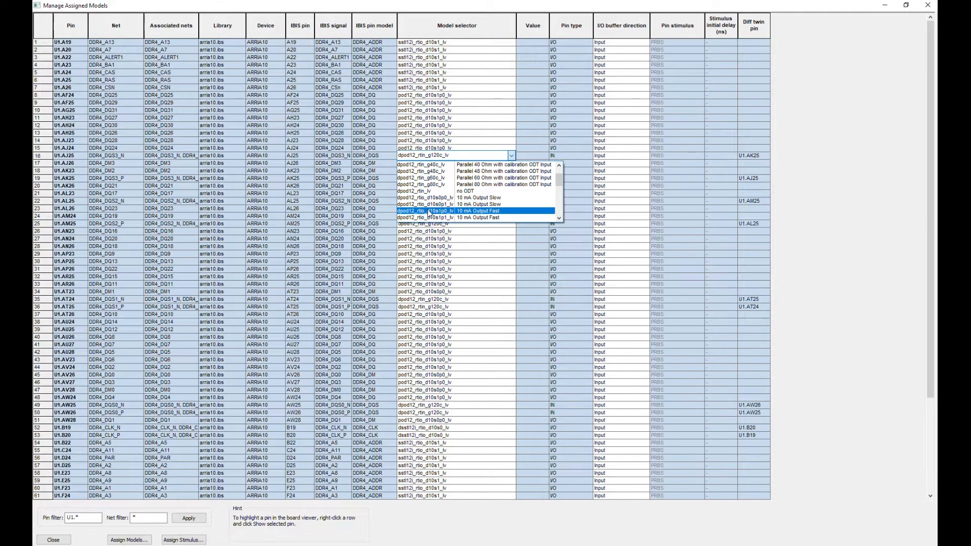
{"action": "left_click", "coordinate": [426, 210]}
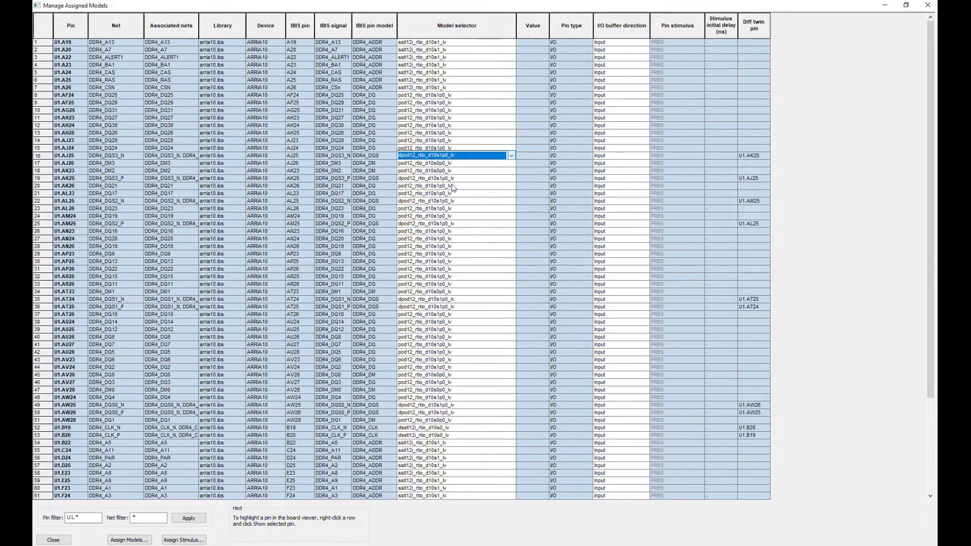
Set the I/O buffer direction of the U1 pins to Output.
{"action": "scroll", "scroll_direction": "down", "scroll_amount": 3}
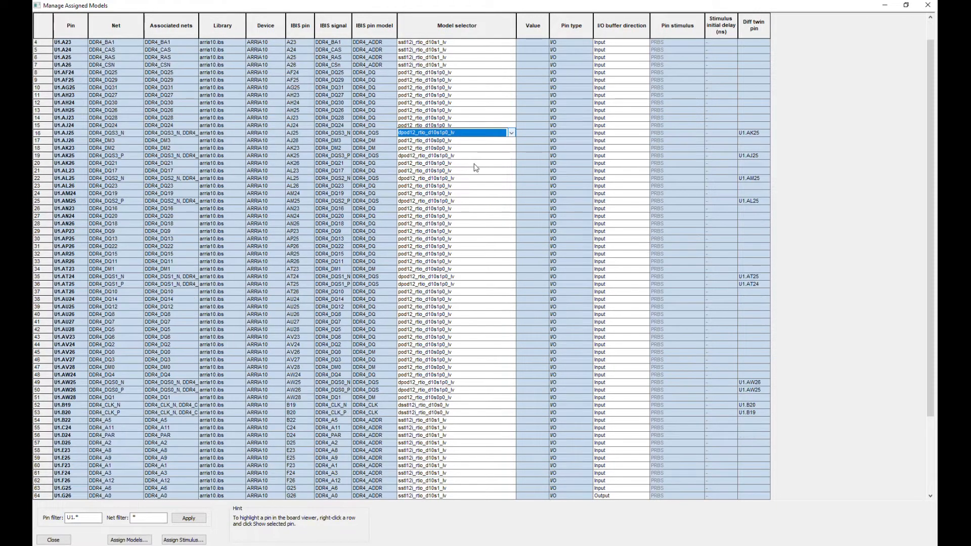
{"action": "scroll", "scroll_direction": "down", "scroll_amount": 3}
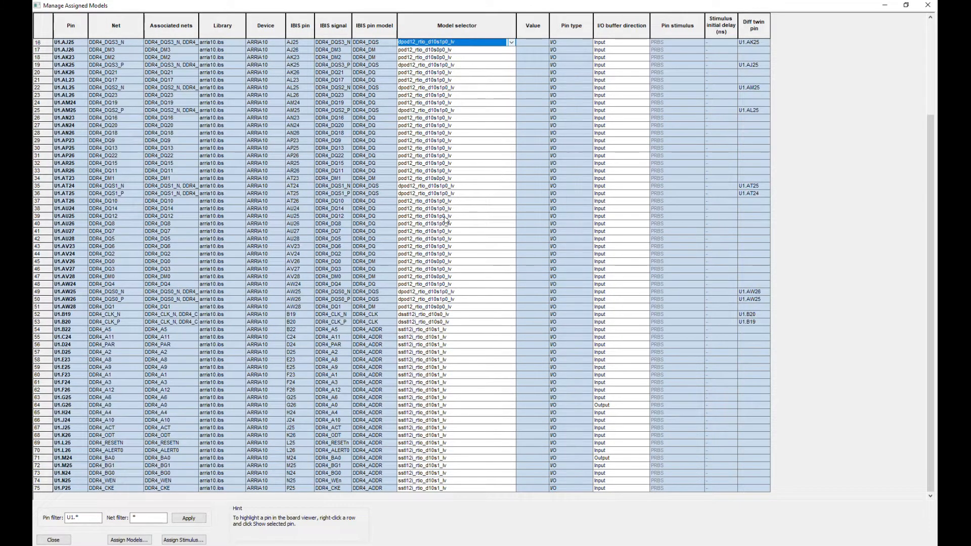
{"action": "mouse_move", "coordinate": [468, 344]}
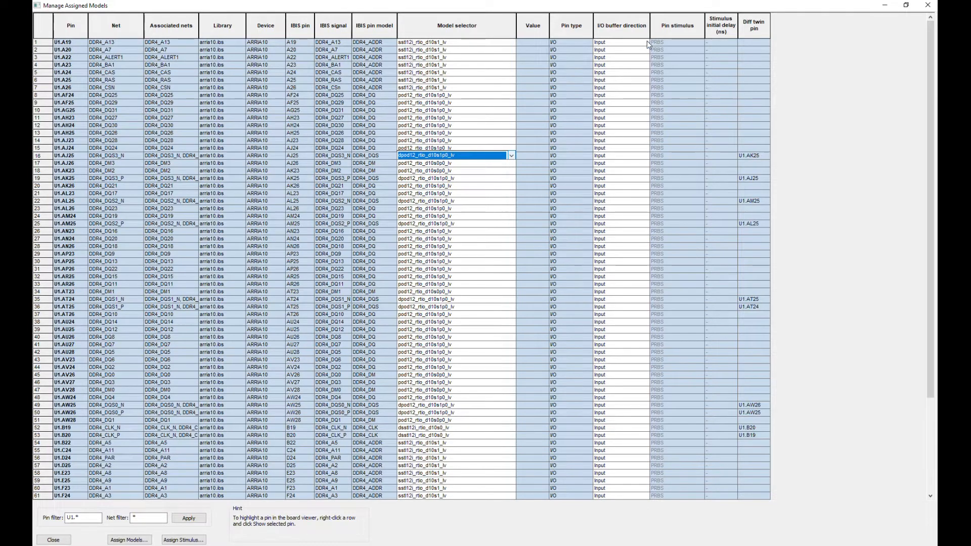
{"action": "left_click", "coordinate": [619, 42]}
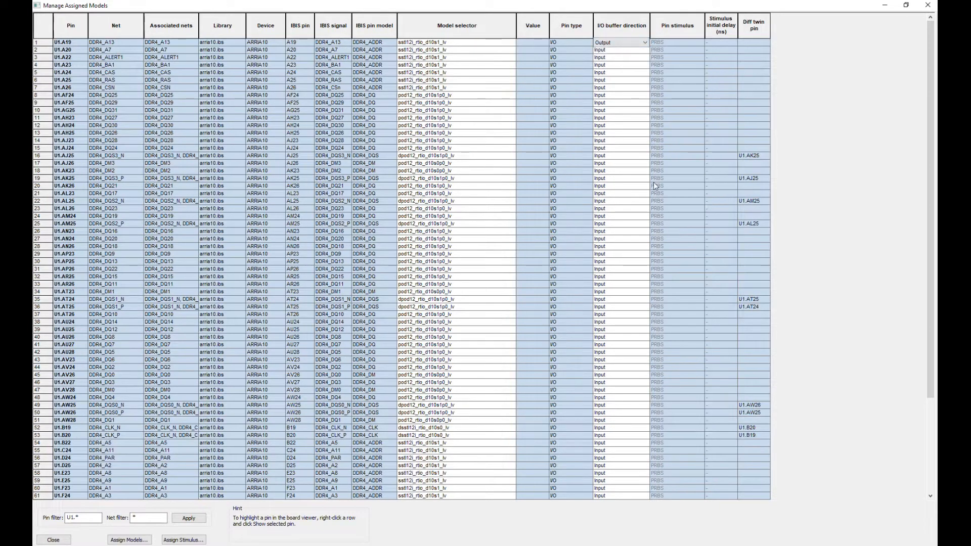
{"action": "scroll", "scroll_direction": "down", "scroll_amount": 3}
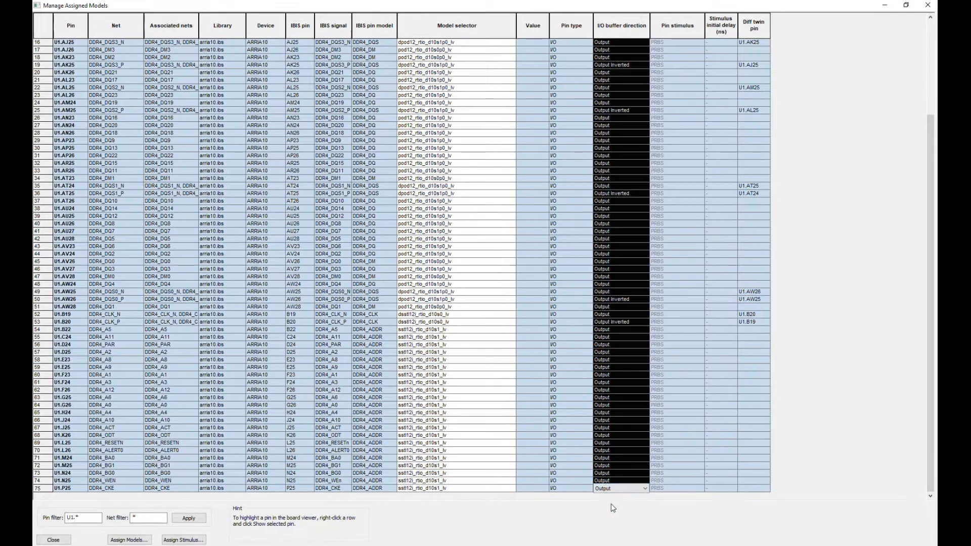
{"action": "mouse_move", "coordinate": [518, 439]}
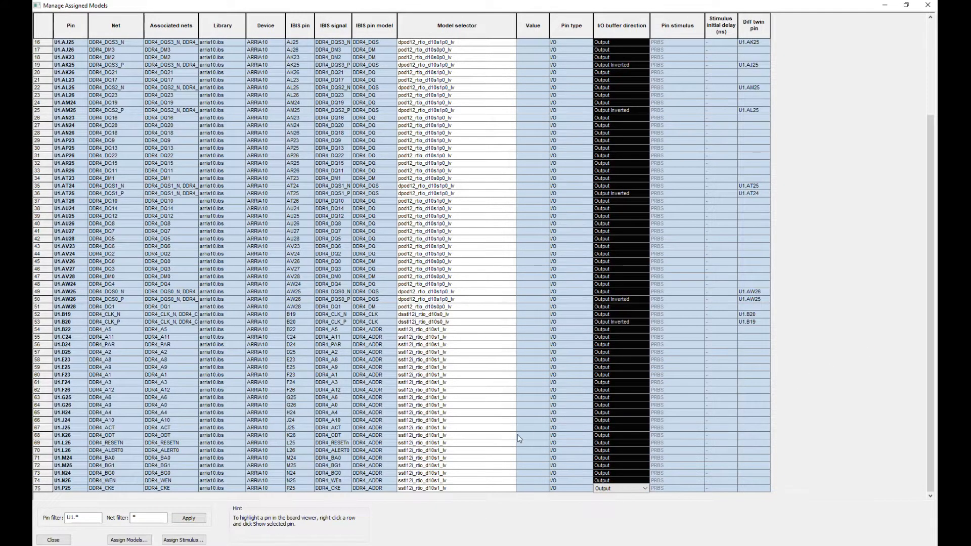
Assign an ODT34 data-input model to U14's DQ8 pin and select its DQS pin's model.
{"action": "left_click", "coordinate": [82, 518]}
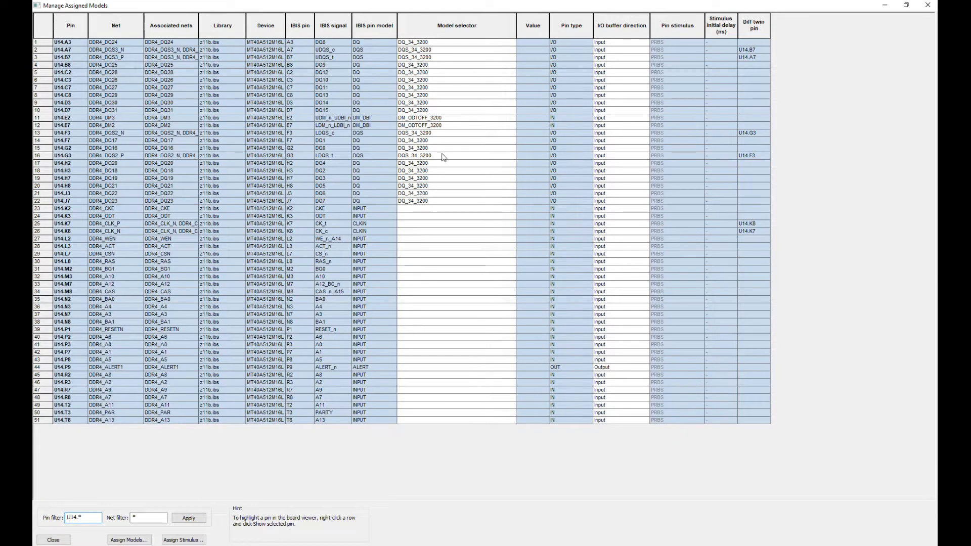
{"action": "left_click", "coordinate": [510, 42]}
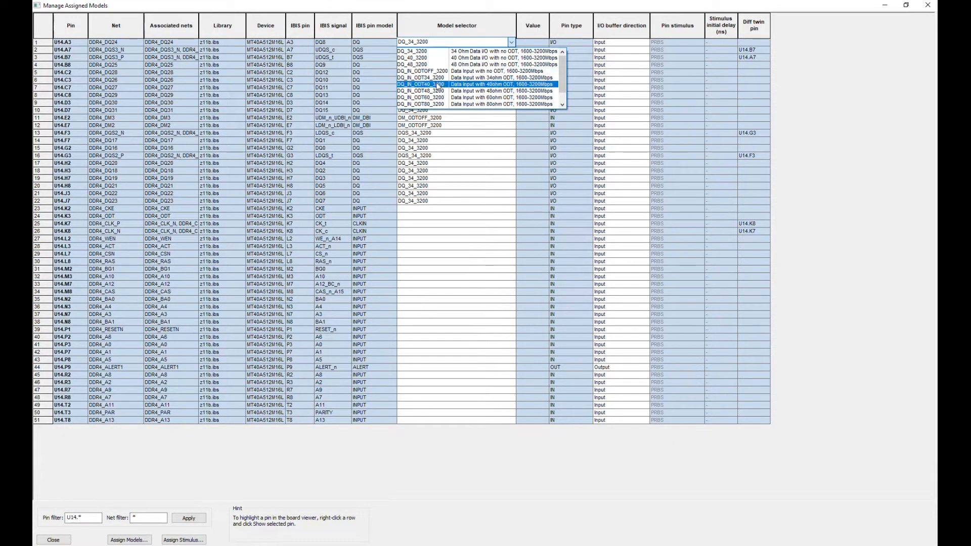
{"action": "left_click", "coordinate": [421, 78]}
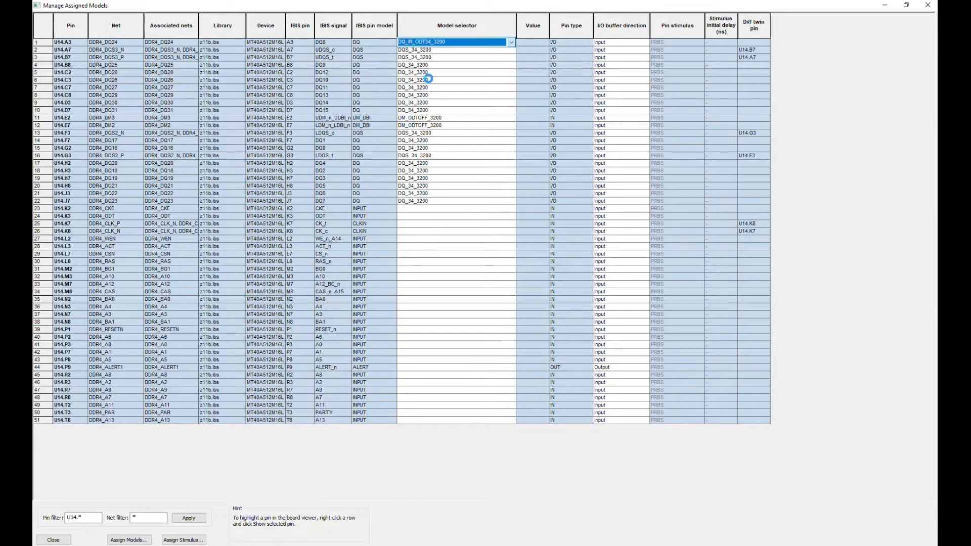
{"action": "left_click", "coordinate": [511, 50]}
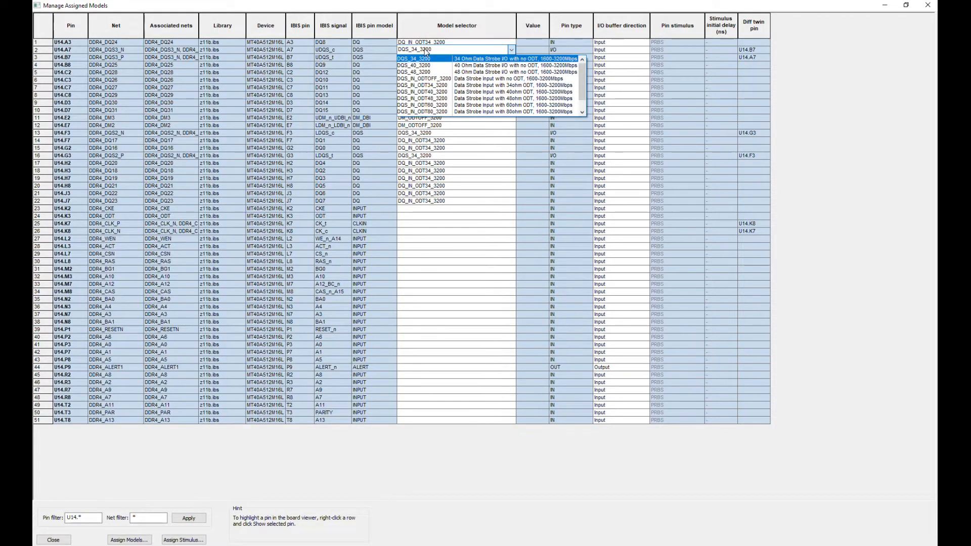
{"action": "mouse_move", "coordinate": [426, 79]}
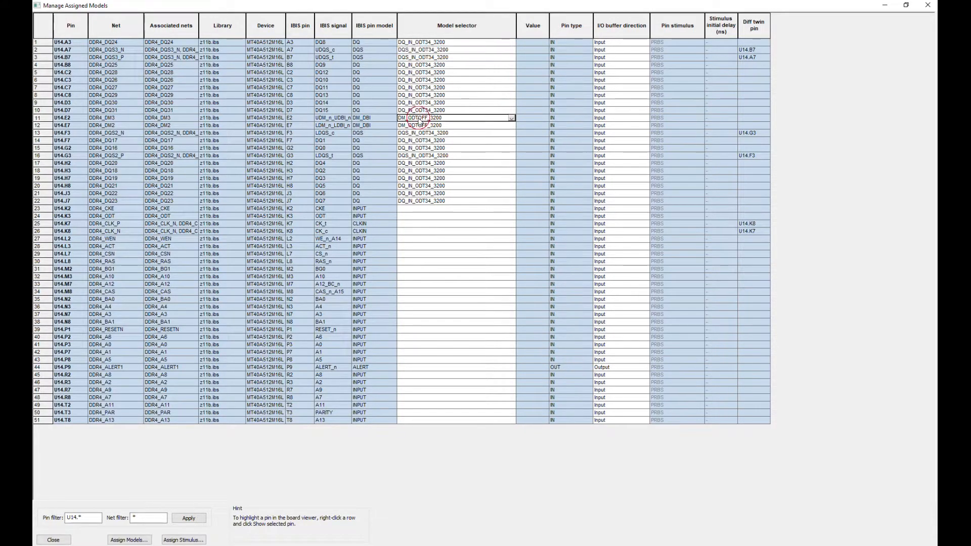
Assign DM_ODT34_3200 to U14's DM pin and change the pin filter to U15.*.
{"action": "left_click", "coordinate": [512, 117]}
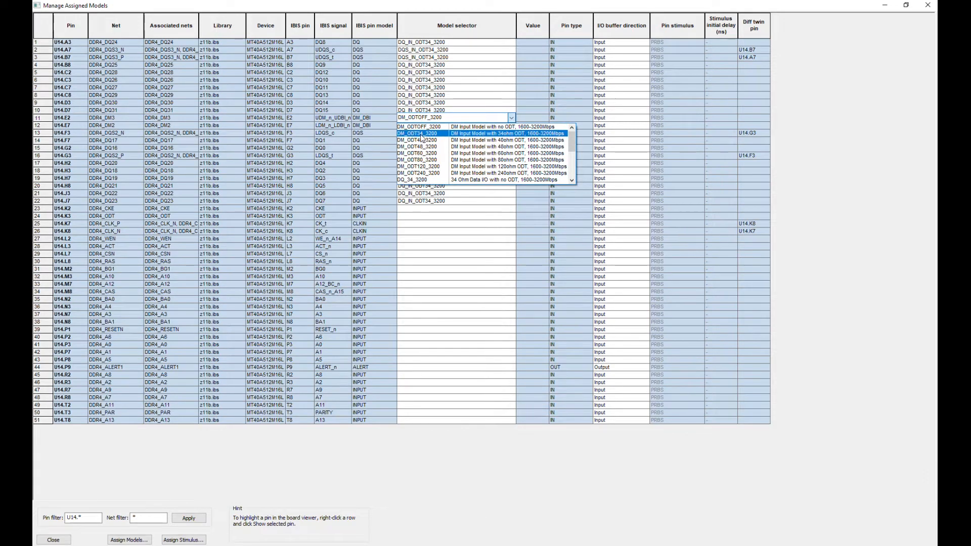
{"action": "left_click", "coordinate": [418, 133]}
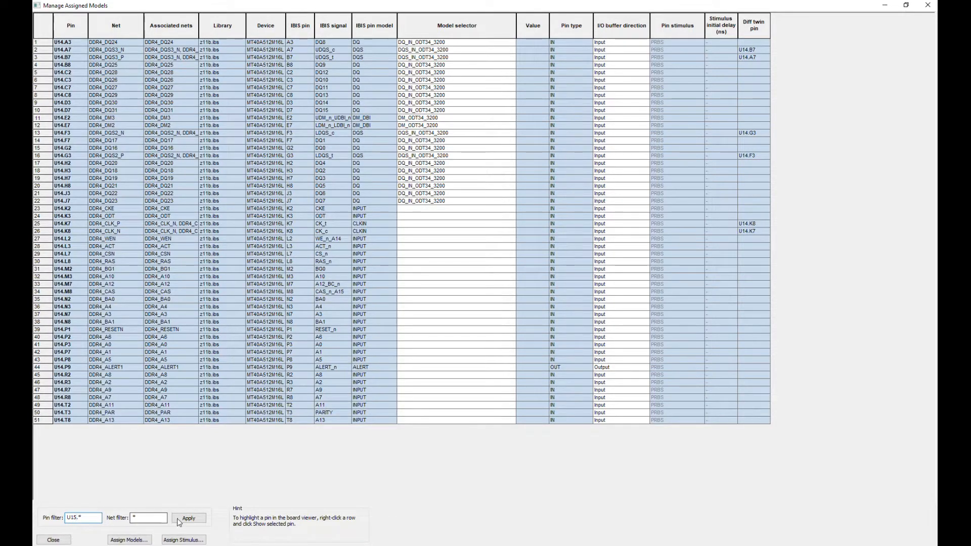
{"action": "left_click", "coordinate": [189, 518]}
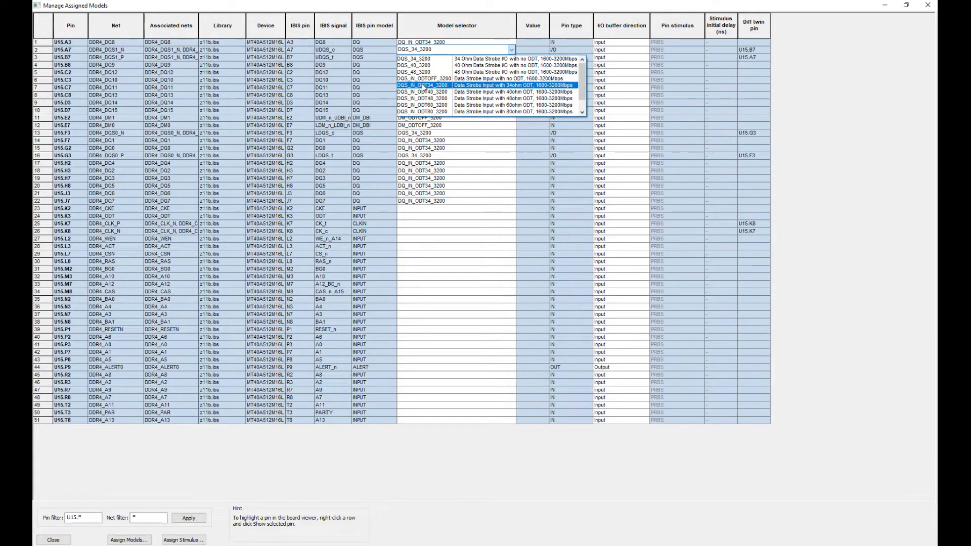
Assign DQS_IN_ODT34_3200 and DM_ODT34_3200 to U15's DQS and DM pins and close the table.
{"action": "left_click", "coordinate": [421, 85]}
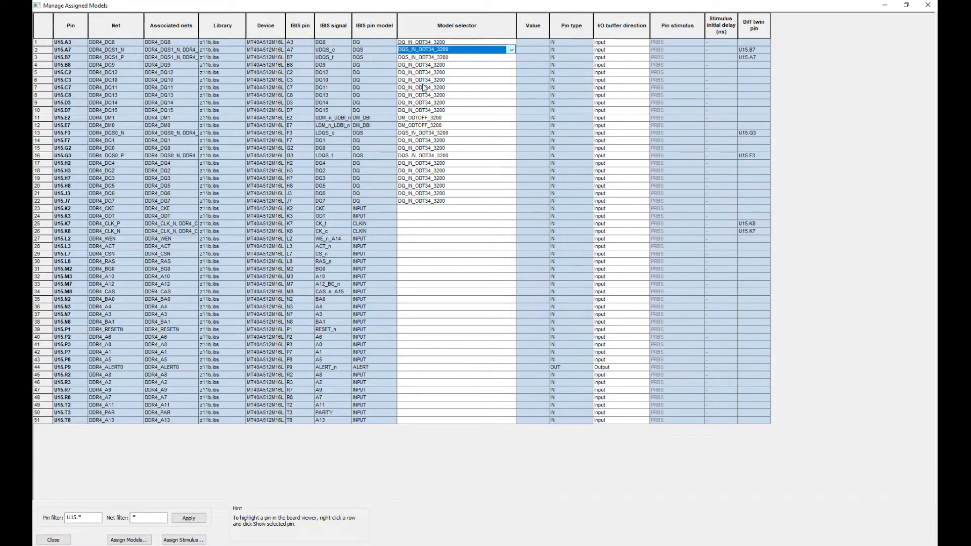
{"action": "left_click", "coordinate": [510, 117]}
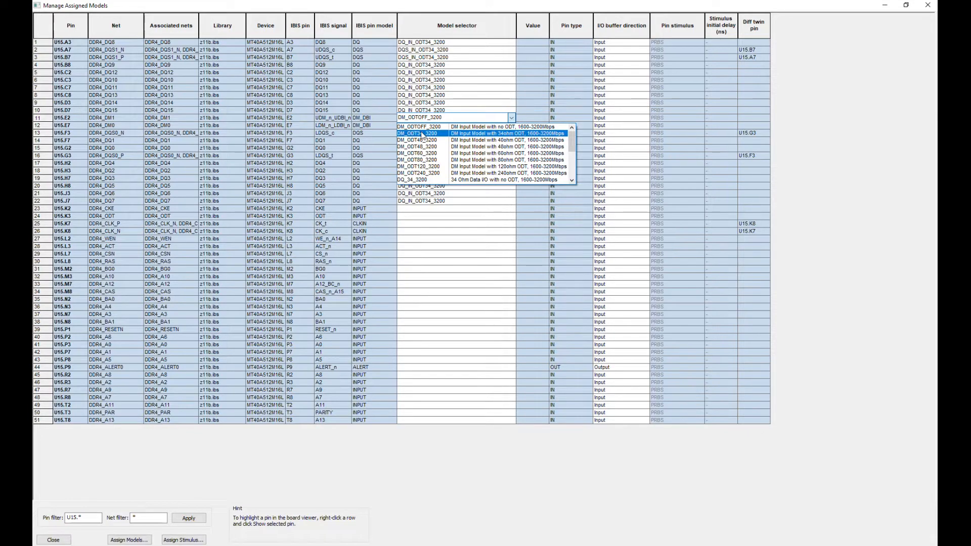
{"action": "left_click", "coordinate": [415, 134]}
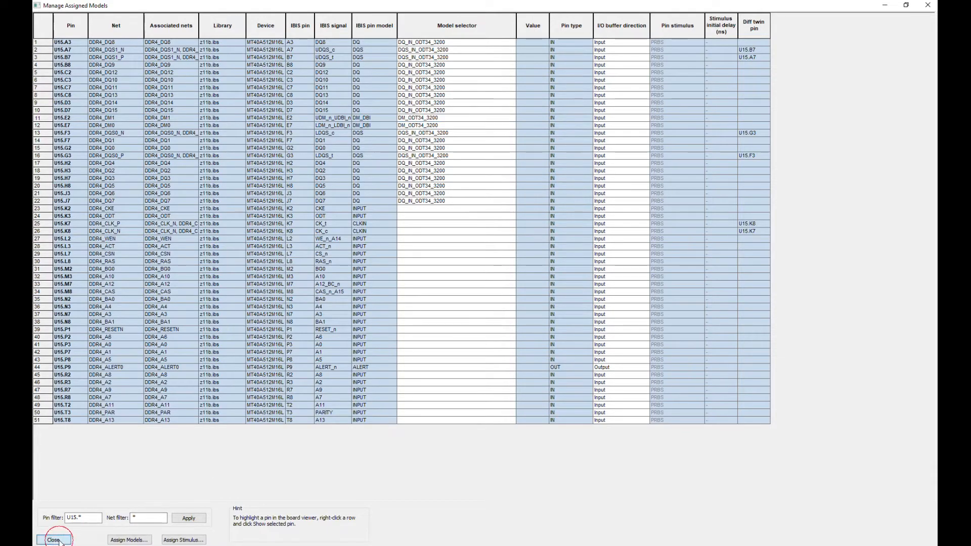
{"action": "left_click", "coordinate": [54, 539]}
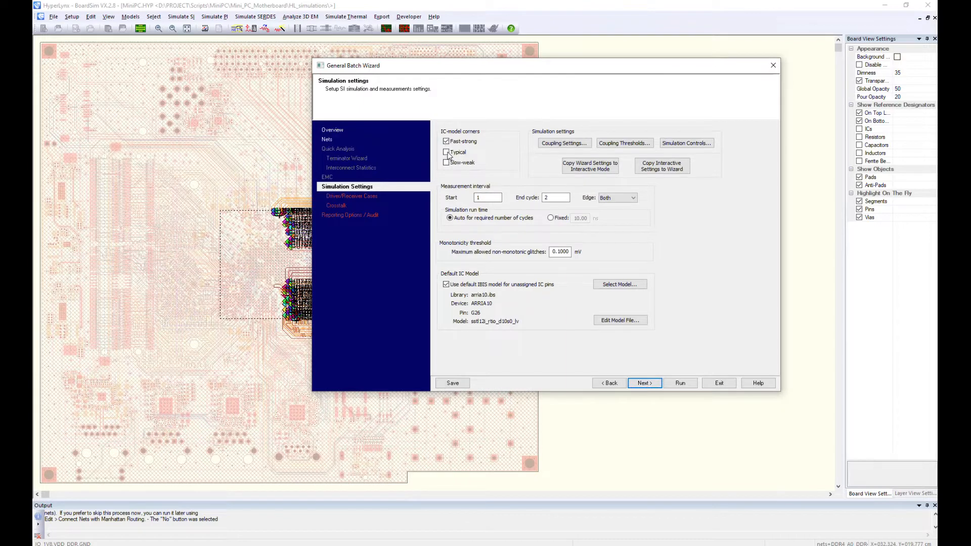
Enable the Typical corner and non-parallel trace coupling with a 10 mV electrical threshold.
{"action": "left_click", "coordinate": [446, 152]}
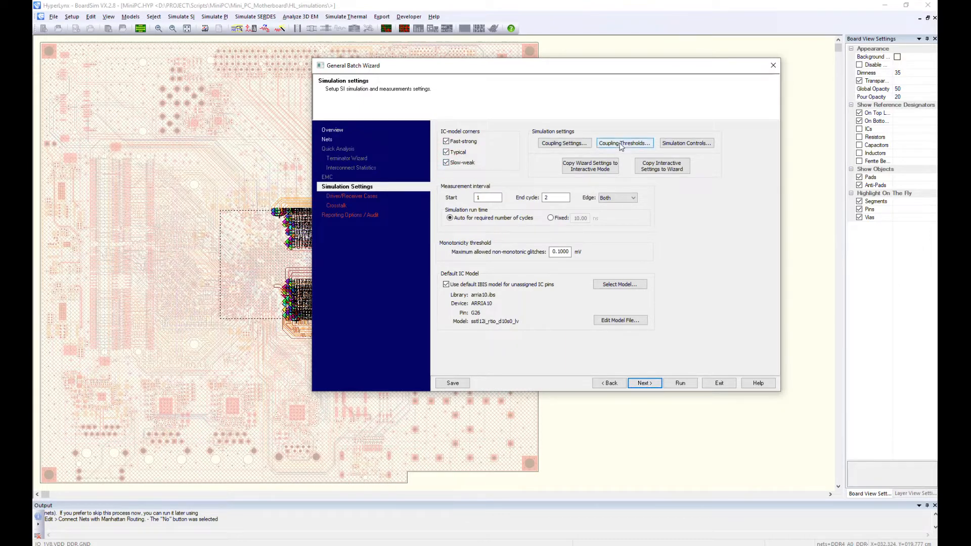
{"action": "left_click", "coordinate": [563, 143]}
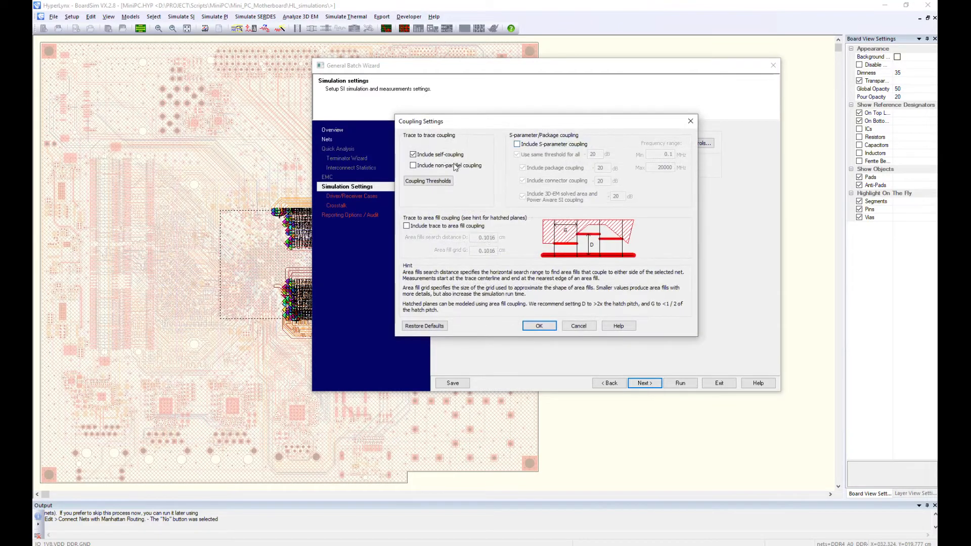
{"action": "left_click", "coordinate": [413, 165]}
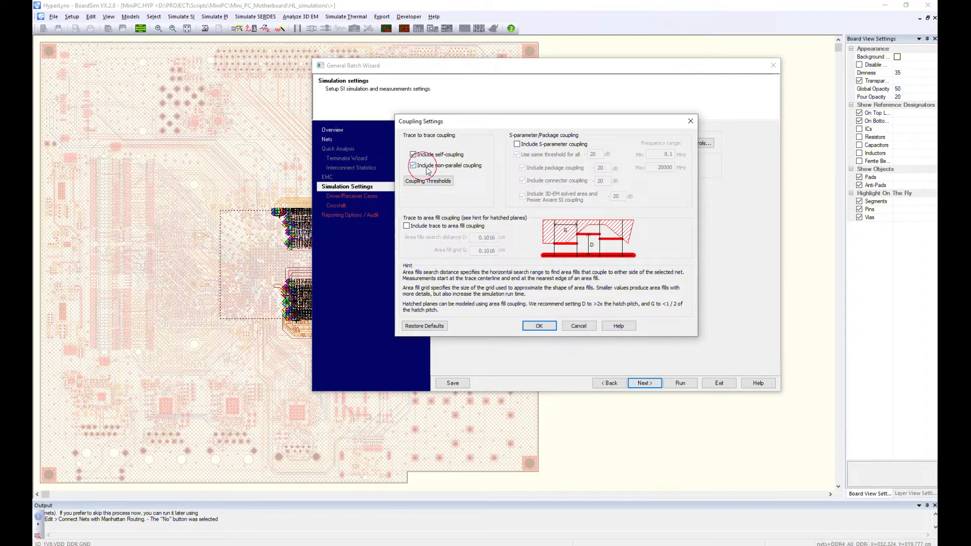
{"action": "left_click", "coordinate": [427, 180]}
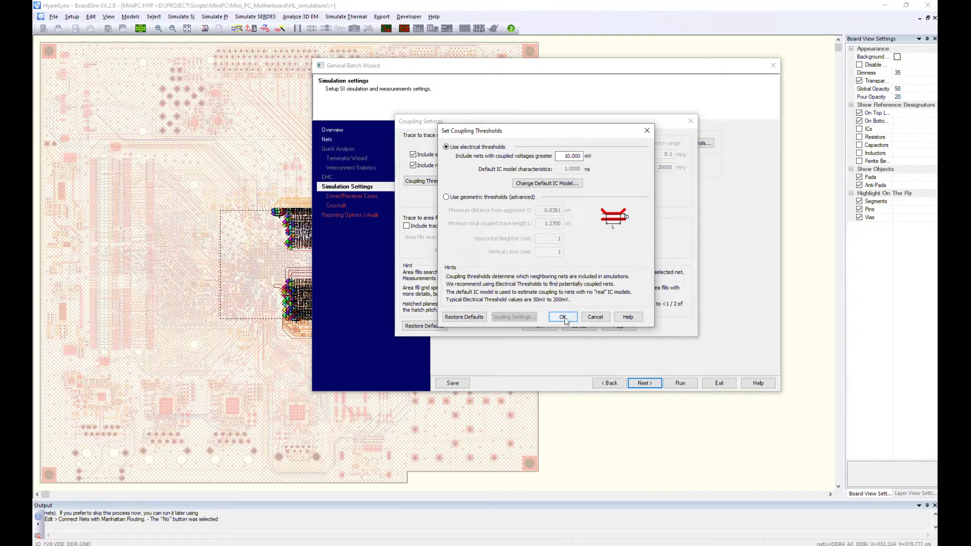
{"action": "left_click", "coordinate": [563, 316]}
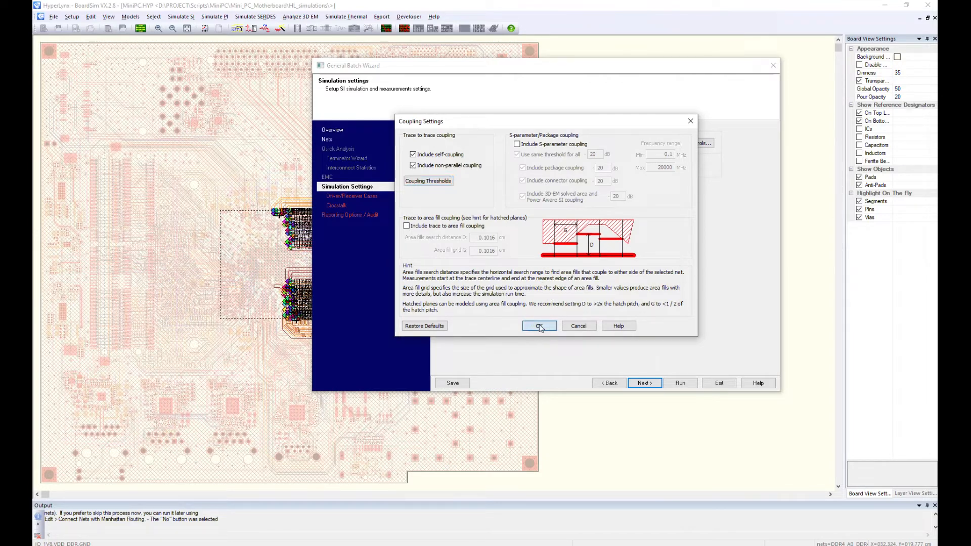
{"action": "left_click", "coordinate": [538, 326]}
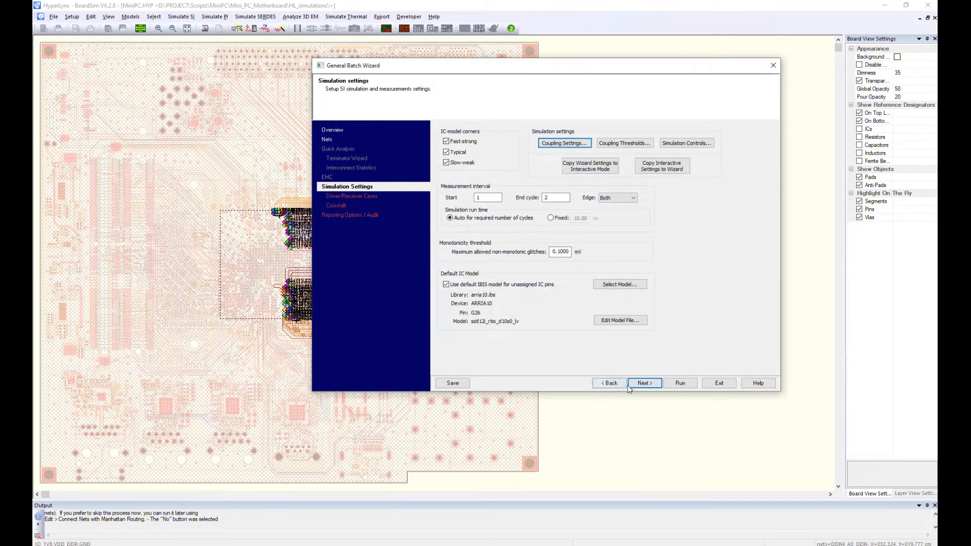
Keep arria10 DDR4_A0 as the default IC model and proceed to driver/receiver cases.
{"action": "left_click", "coordinate": [619, 284]}
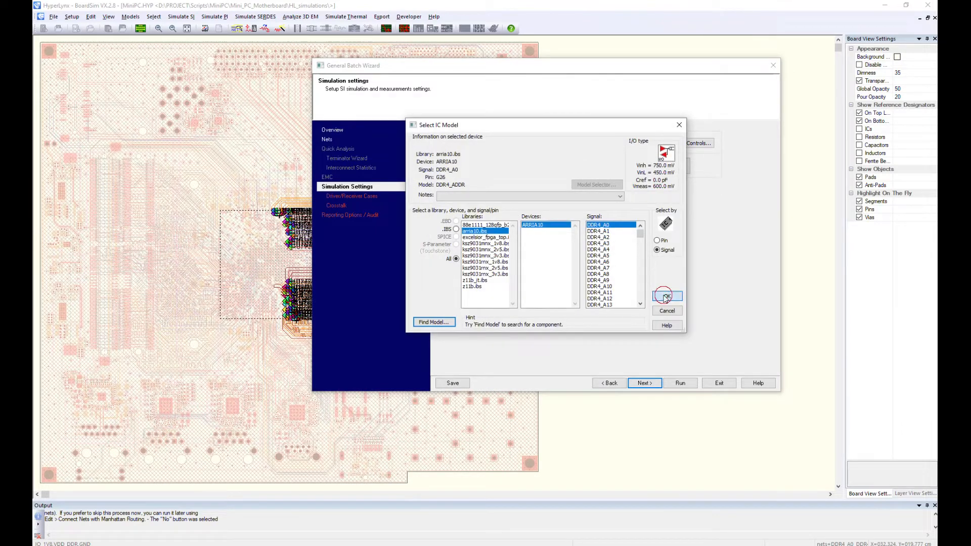
{"action": "left_click", "coordinate": [666, 296]}
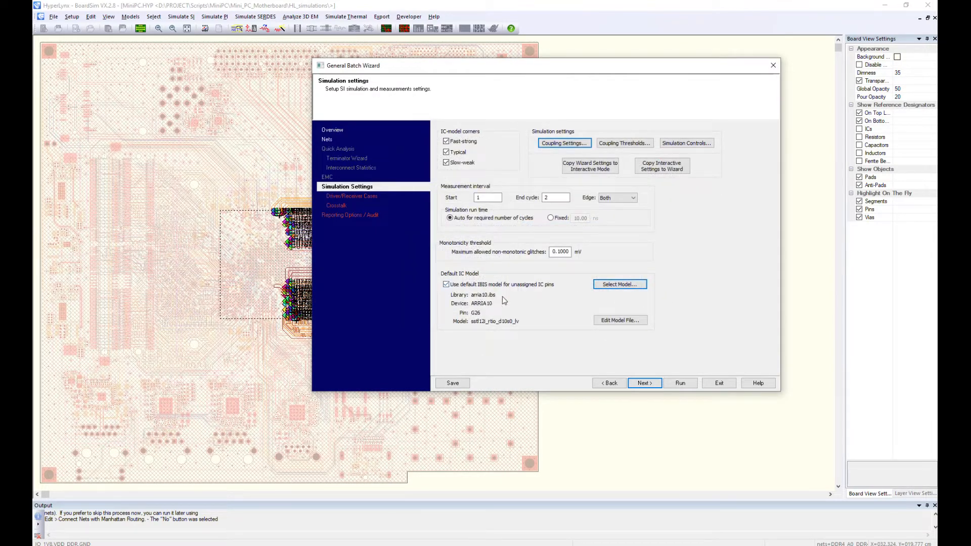
{"action": "left_click", "coordinate": [644, 382]}
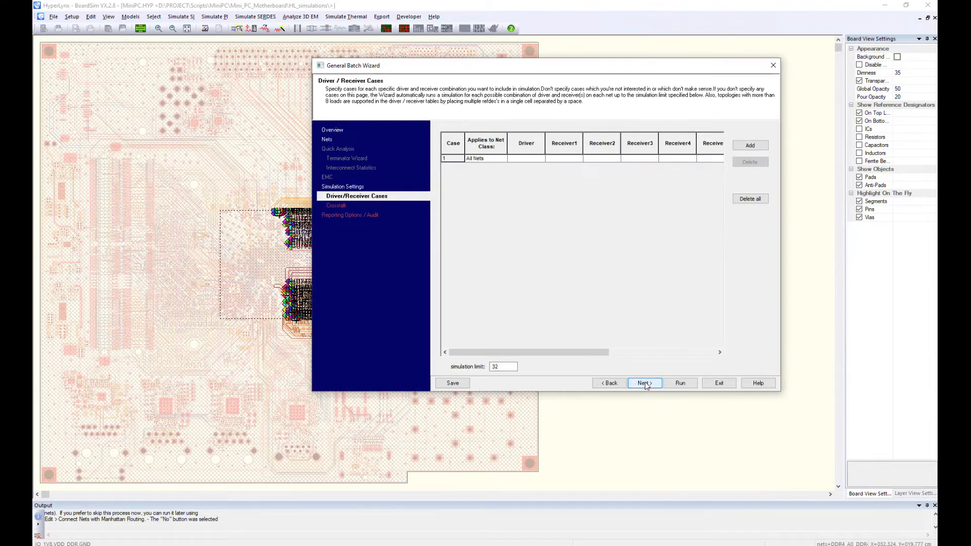
Accept the driver/receiver and crosstalk settings and run the batch simulation.
{"action": "left_click", "coordinate": [644, 383]}
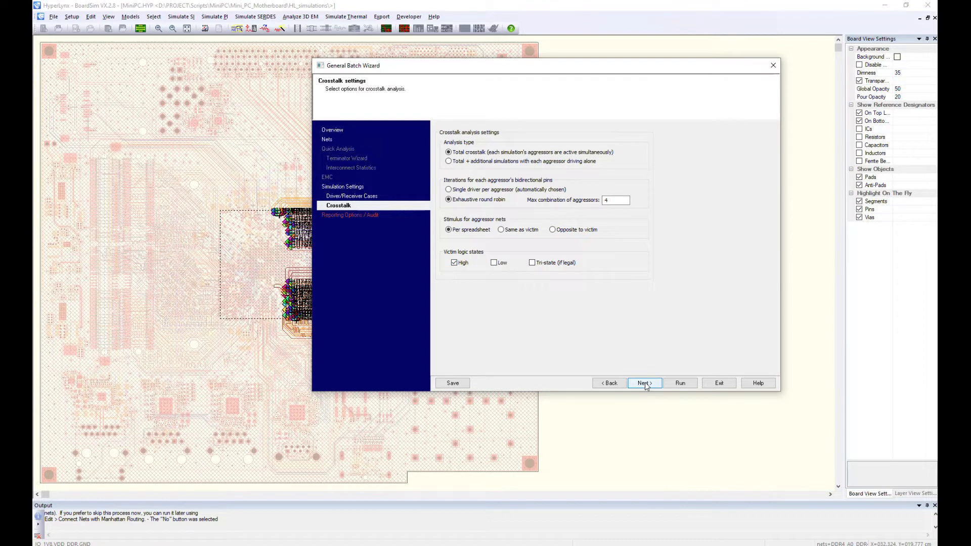
{"action": "left_click", "coordinate": [645, 383]}
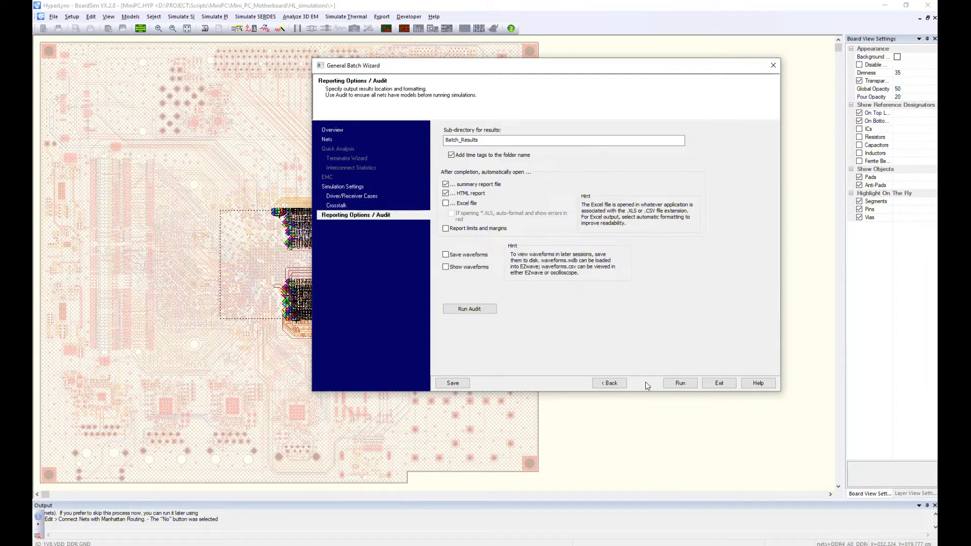
{"action": "left_click", "coordinate": [680, 382]}
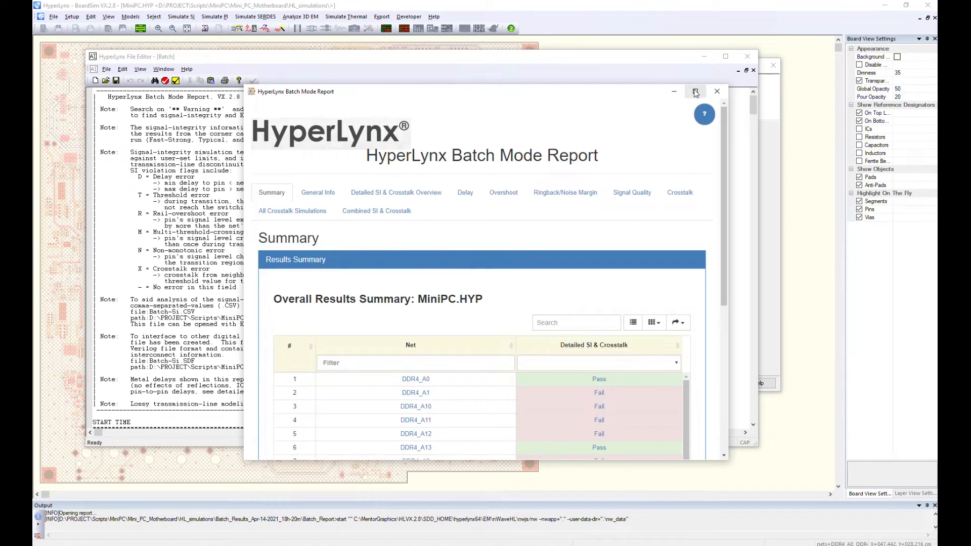
Maximize the Batch Mode Report and review the SI overview and delay results.
{"action": "left_click", "coordinate": [695, 91]}
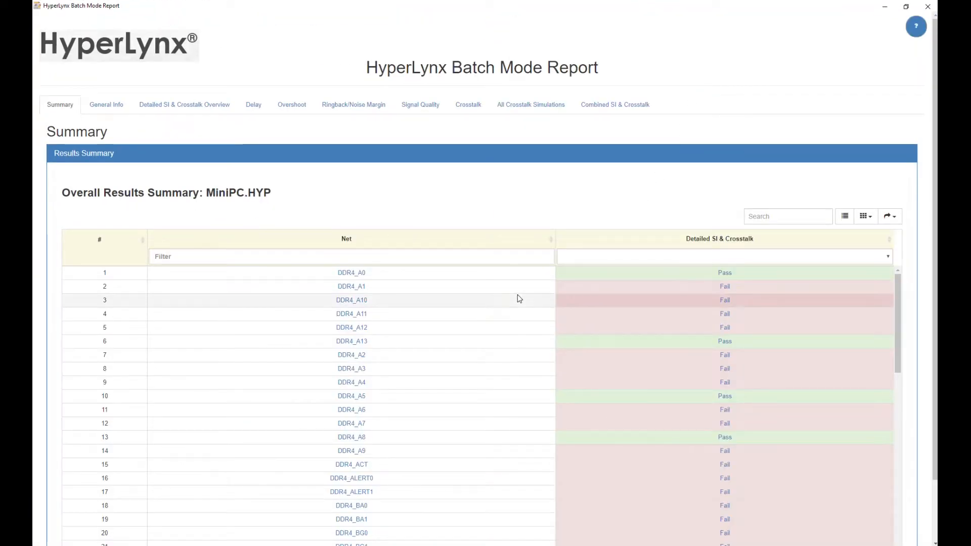
{"action": "scroll", "scroll_direction": "down", "scroll_amount": 3}
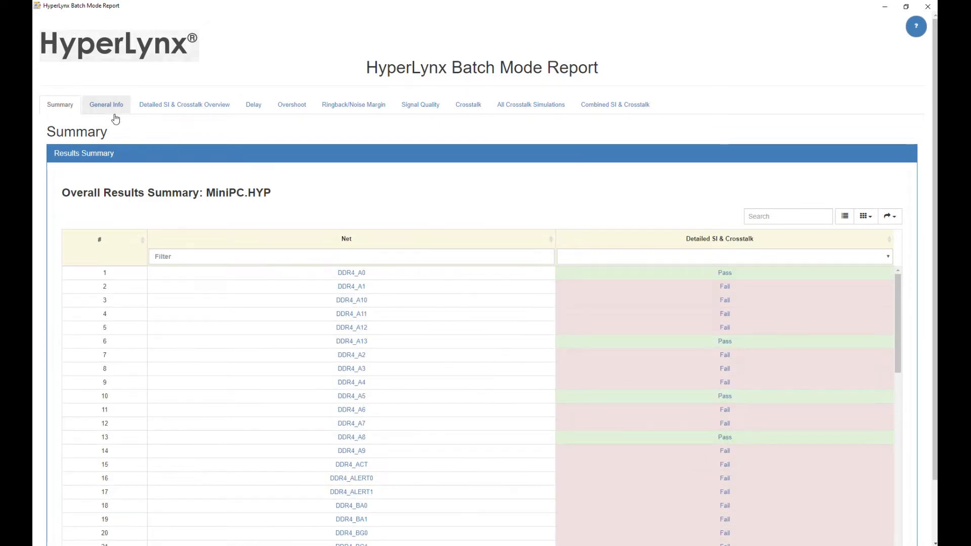
{"action": "left_click", "coordinate": [184, 104]}
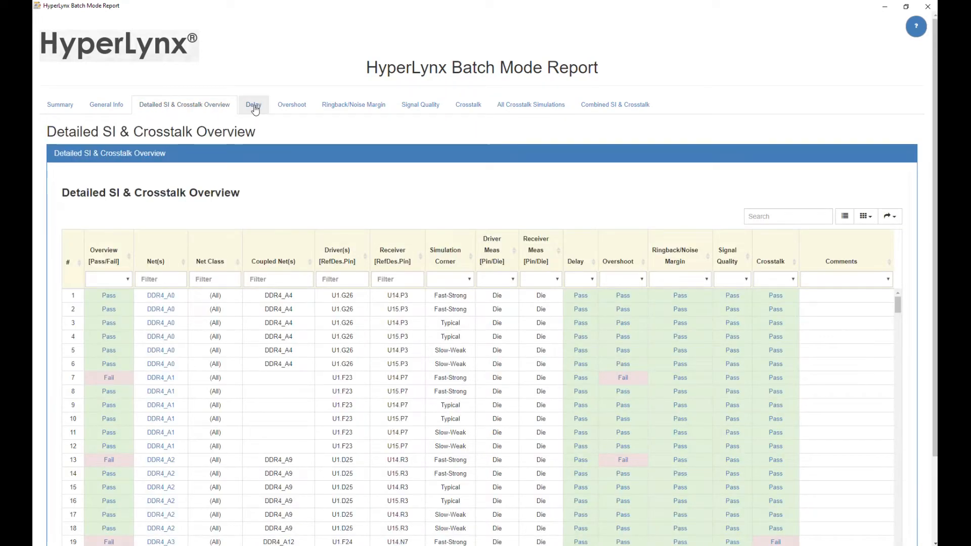
{"action": "left_click", "coordinate": [252, 105]}
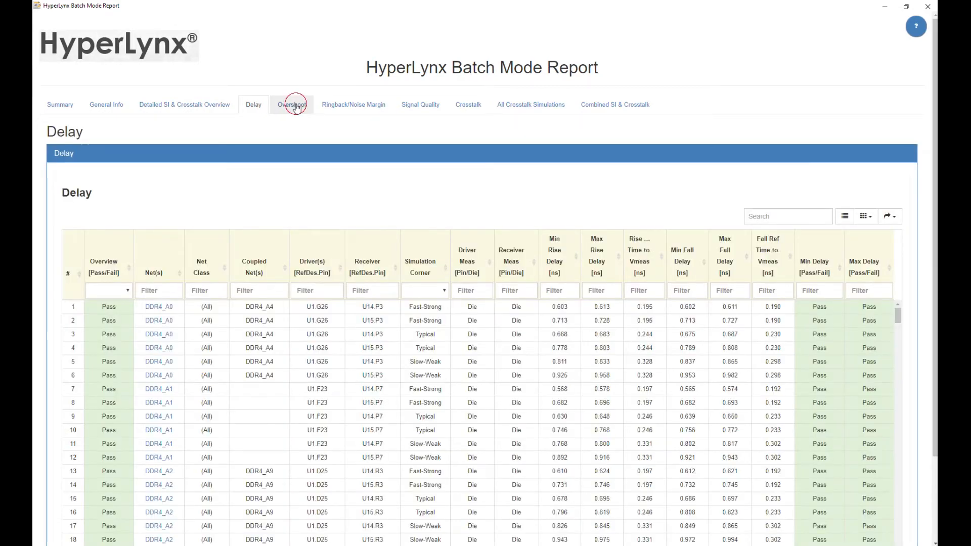
Review the overshoot, signal quality and crosstalk tables, filtering the crosstalk pass/fail column.
{"action": "left_click", "coordinate": [291, 105]}
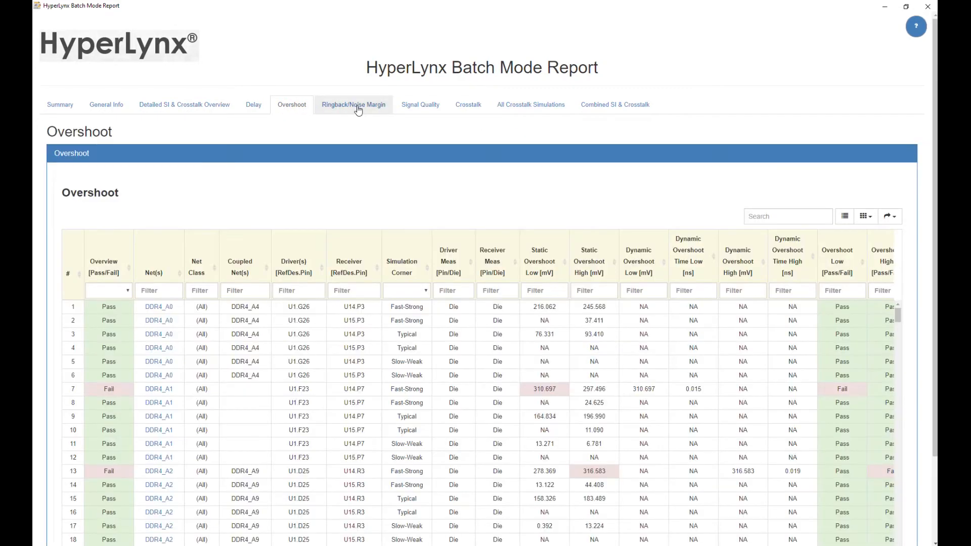
{"action": "left_click", "coordinate": [420, 105]}
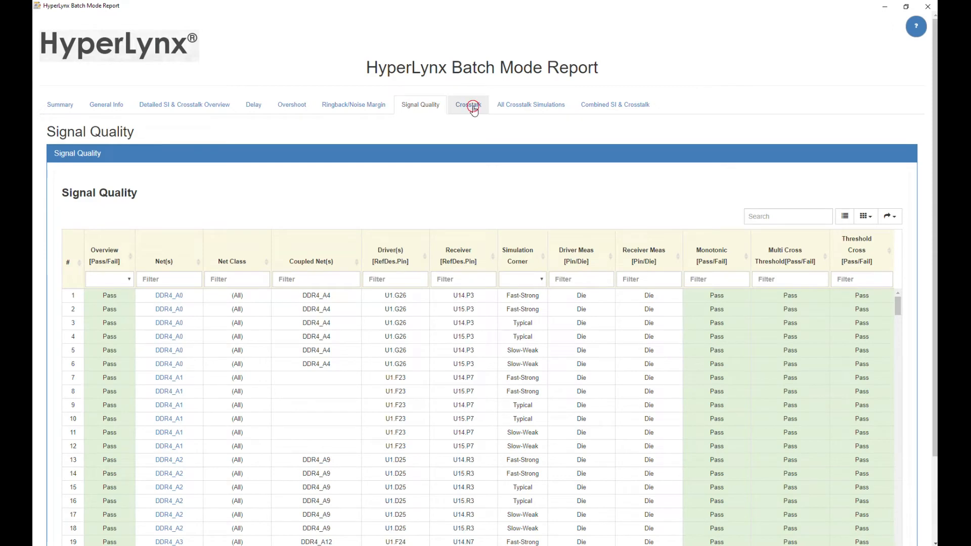
{"action": "left_click", "coordinate": [467, 105]}
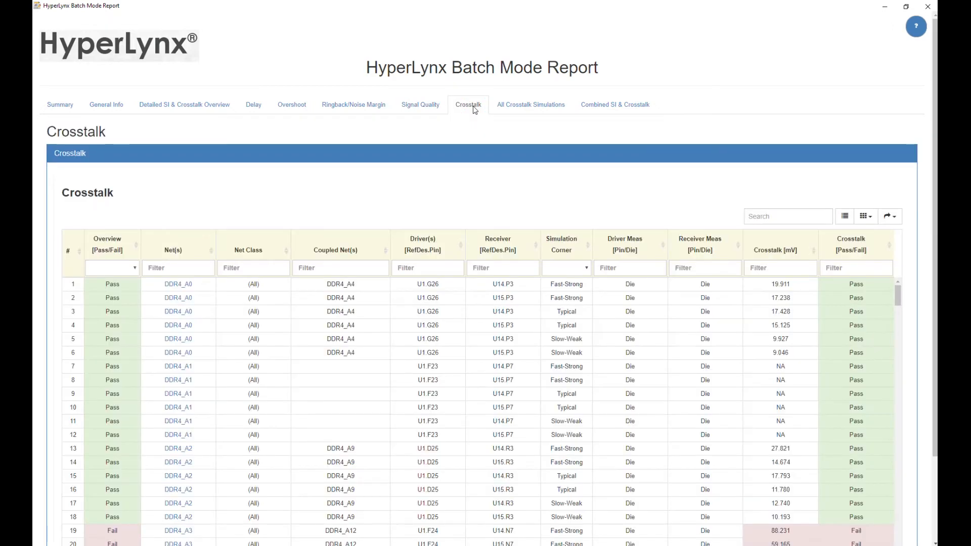
{"action": "left_click", "coordinate": [856, 267]}
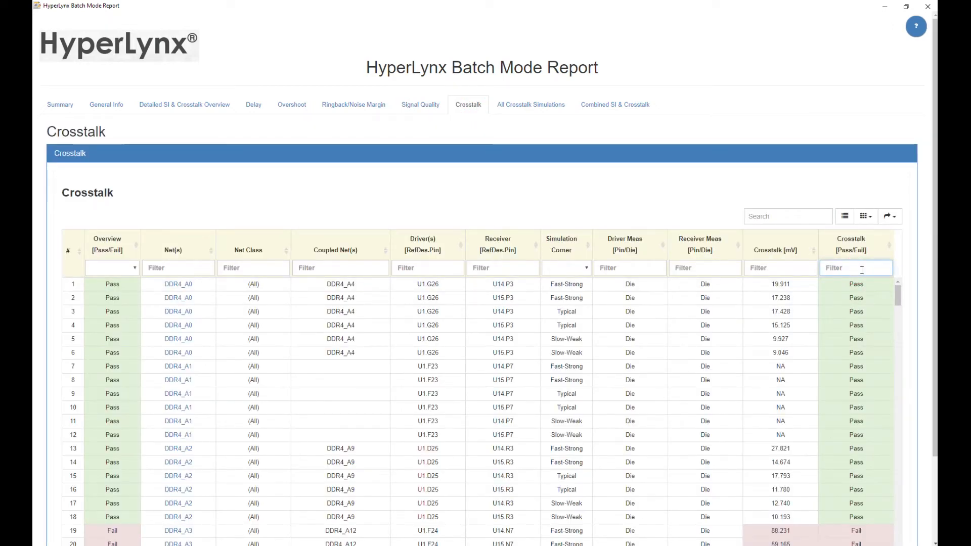